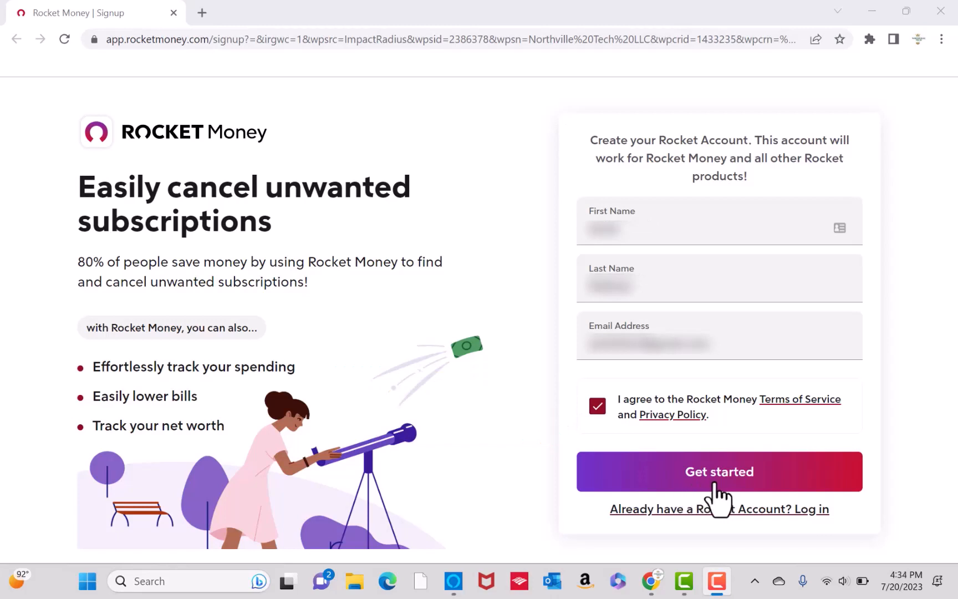
mouse_move(726, 505)
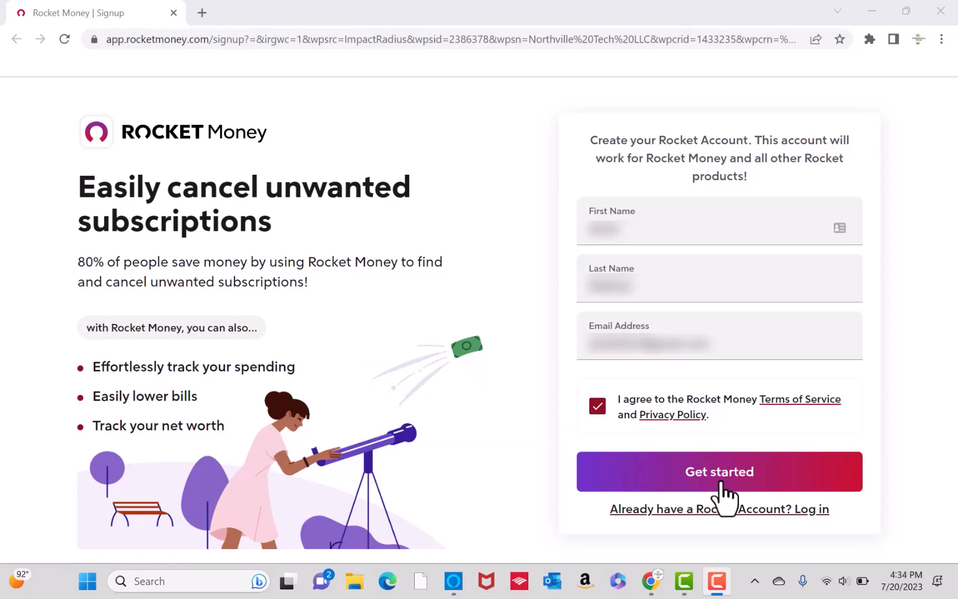
Step: Submit the completed Rocket Money sign-up details to reach the password step
left_click(719, 471)
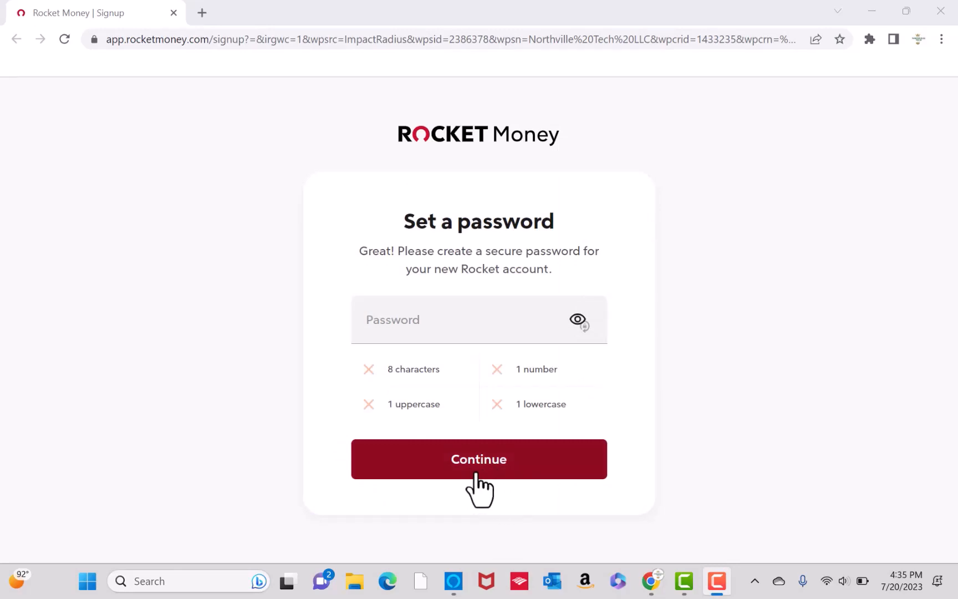
mouse_move(487, 494)
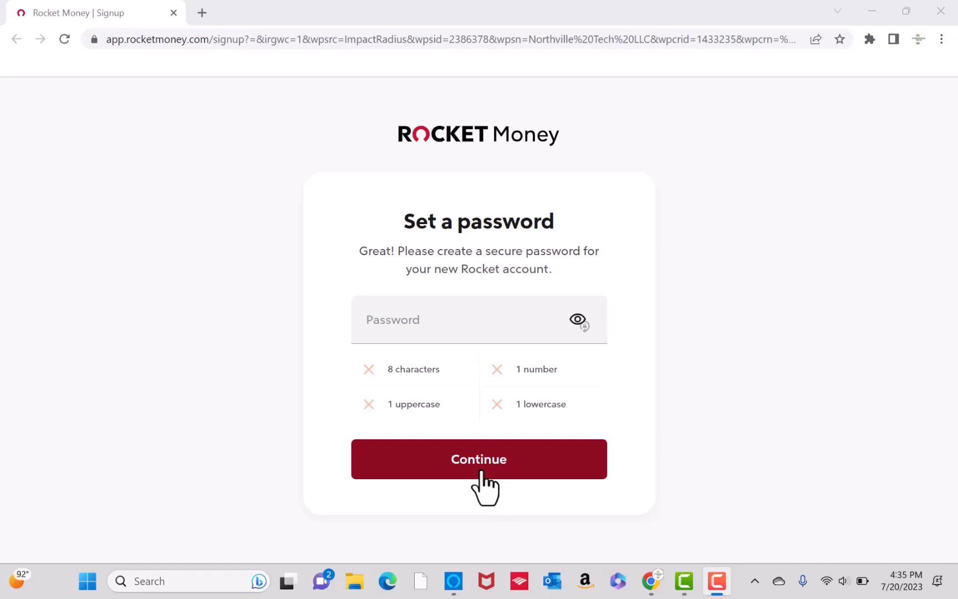
Step: Submit the new account password and scroll down the following survey page
left_click(478, 459)
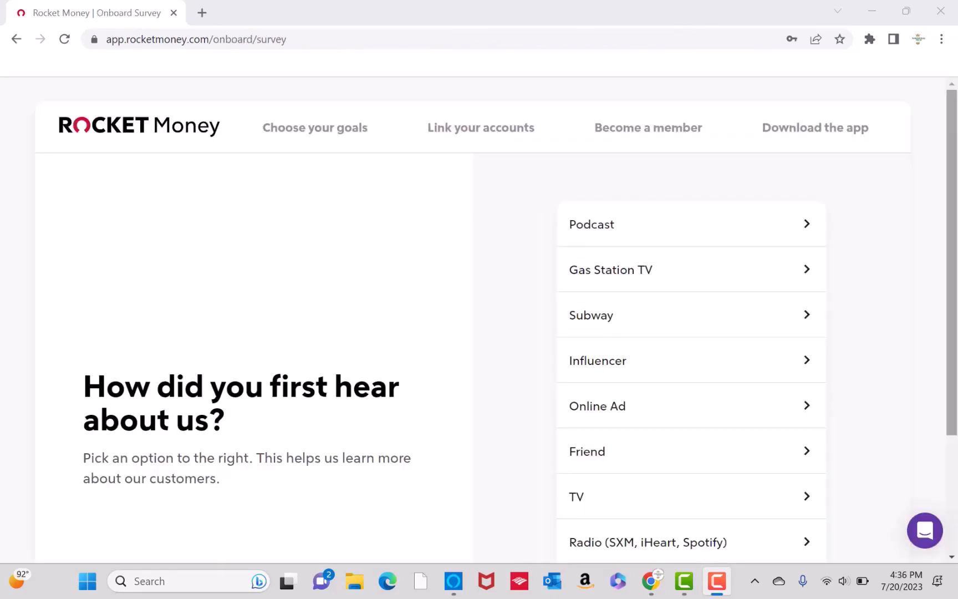
mouse_move(914, 350)
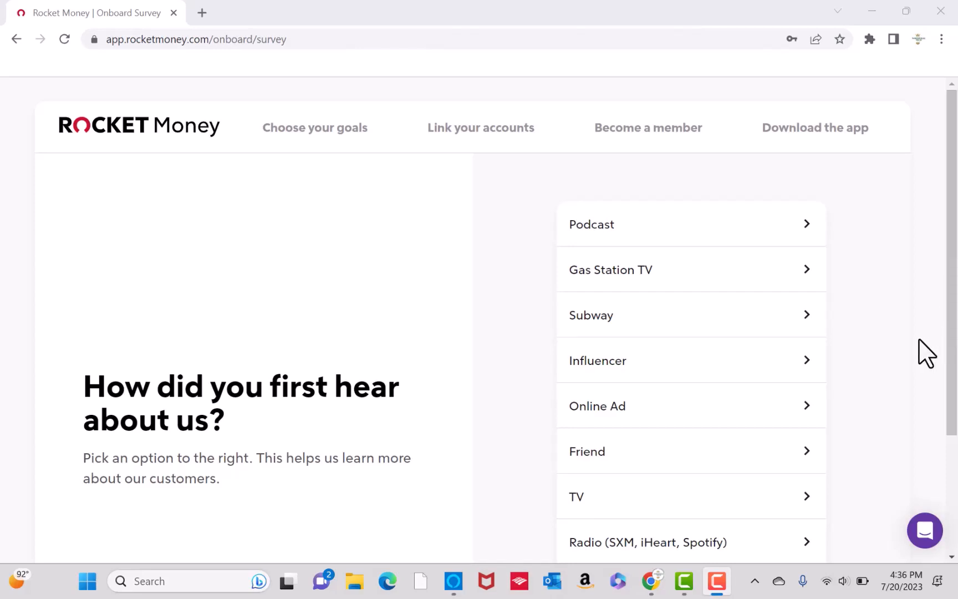
scroll("down", 3)
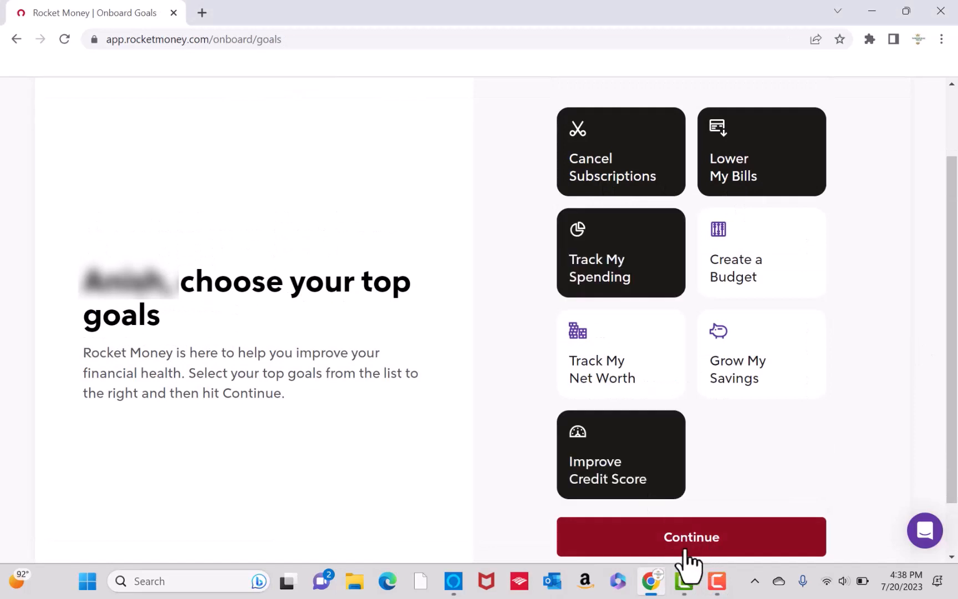
mouse_move(692, 568)
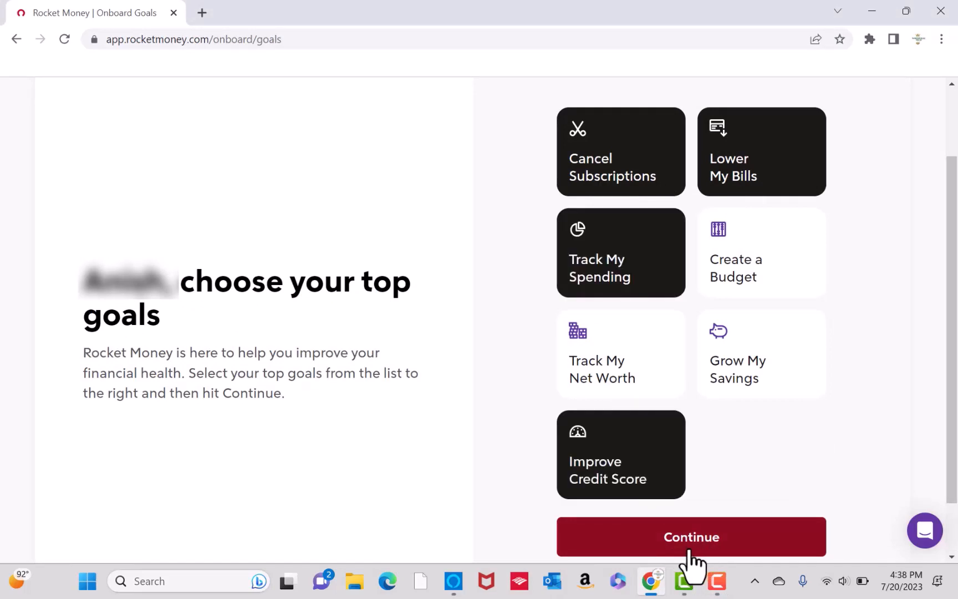
Step: Save the chosen goals, add a credit card account, and pick Capital One
left_click(691, 537)
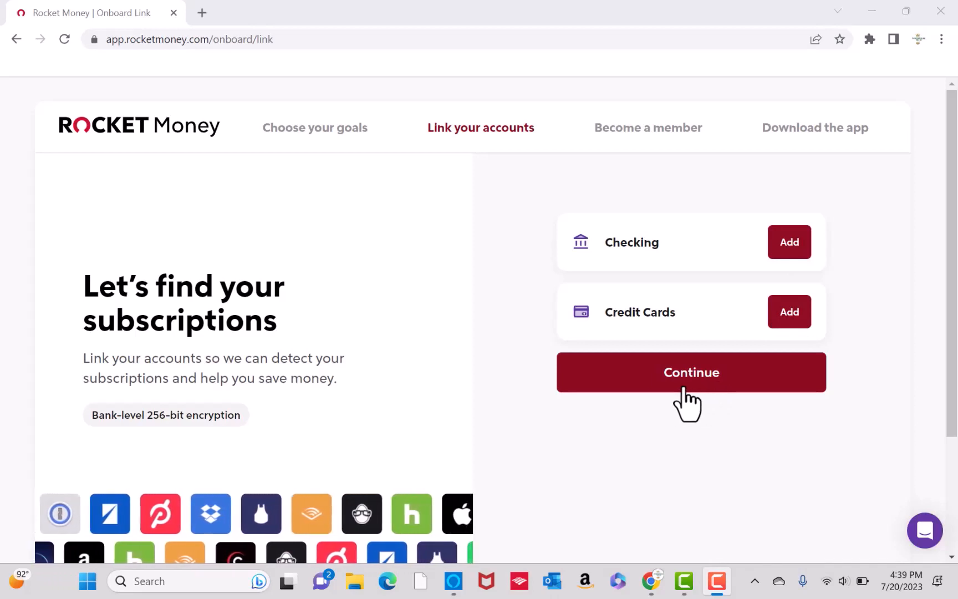
left_click(691, 372)
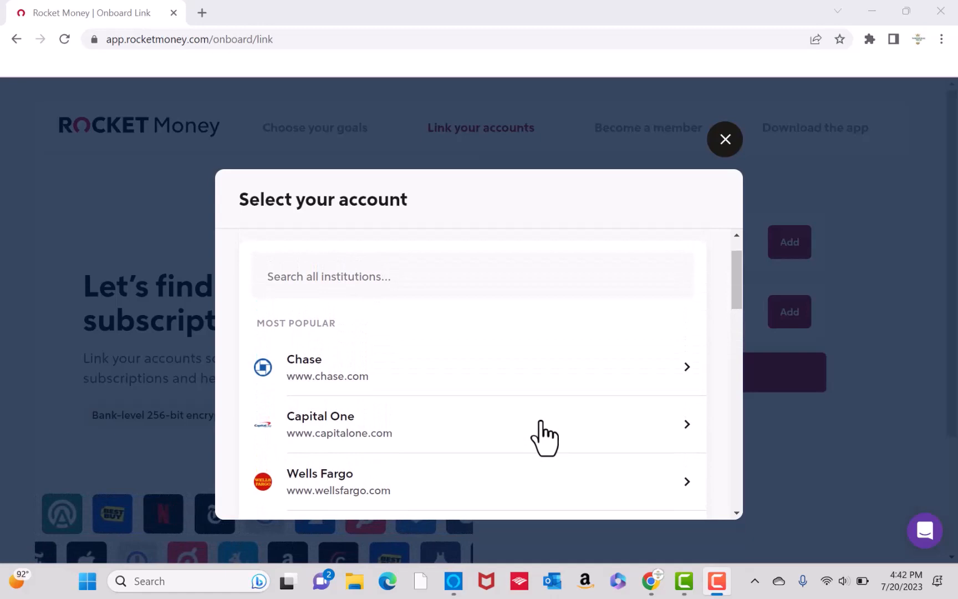
left_click(544, 429)
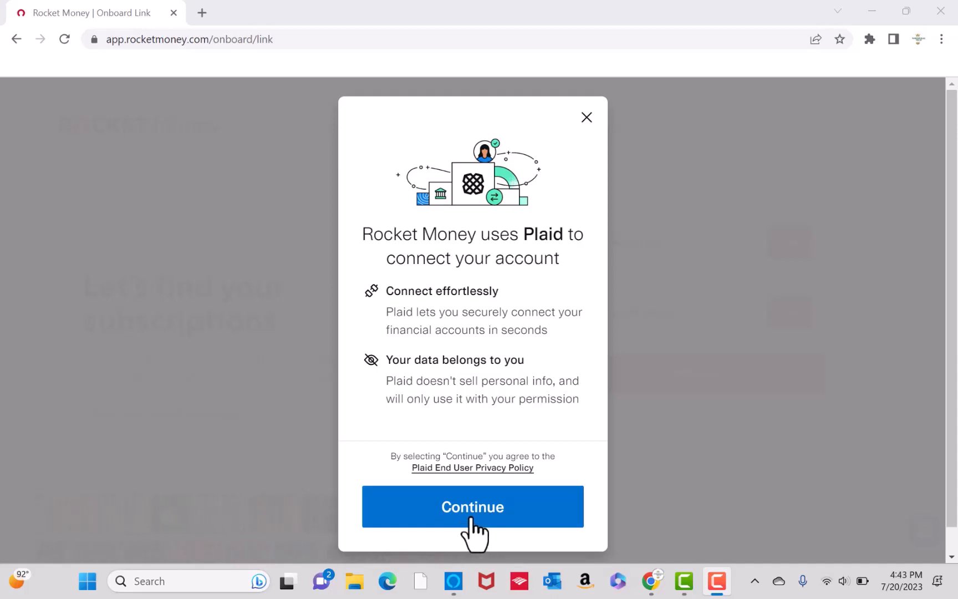
Step: Accept the Plaid and Capital One consent screens and authorize sharing the Platinum card
left_click(473, 506)
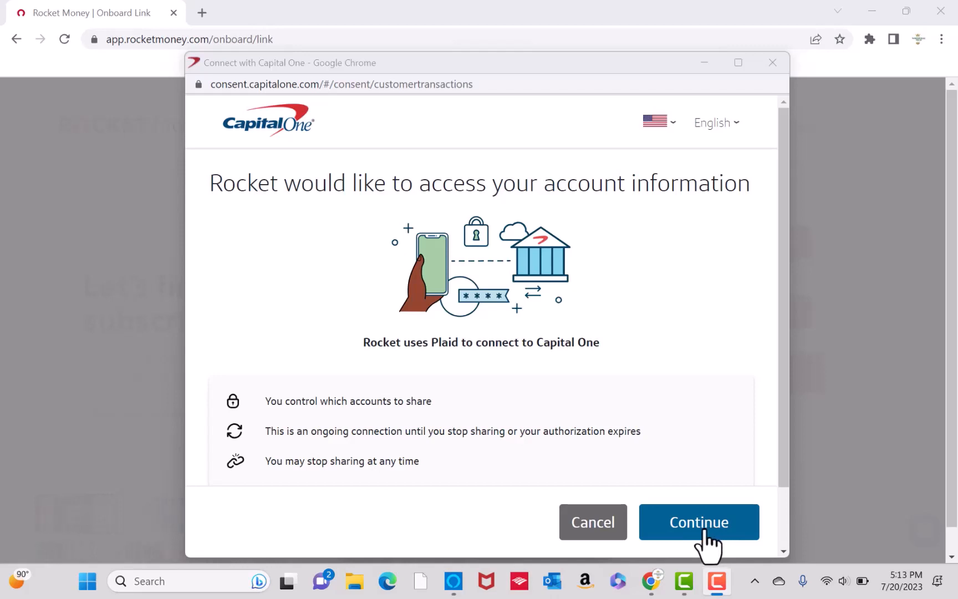
mouse_move(704, 548)
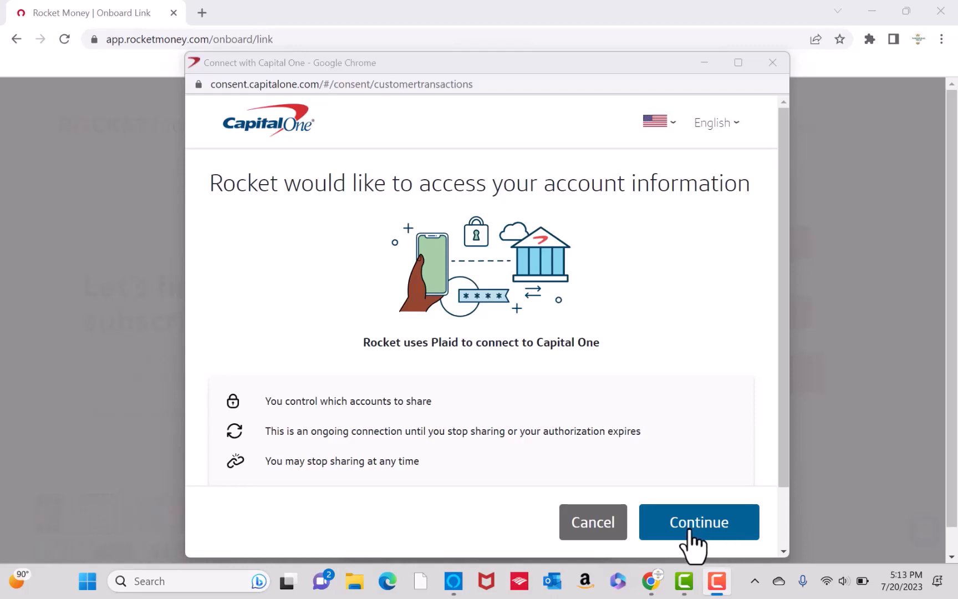
left_click(699, 522)
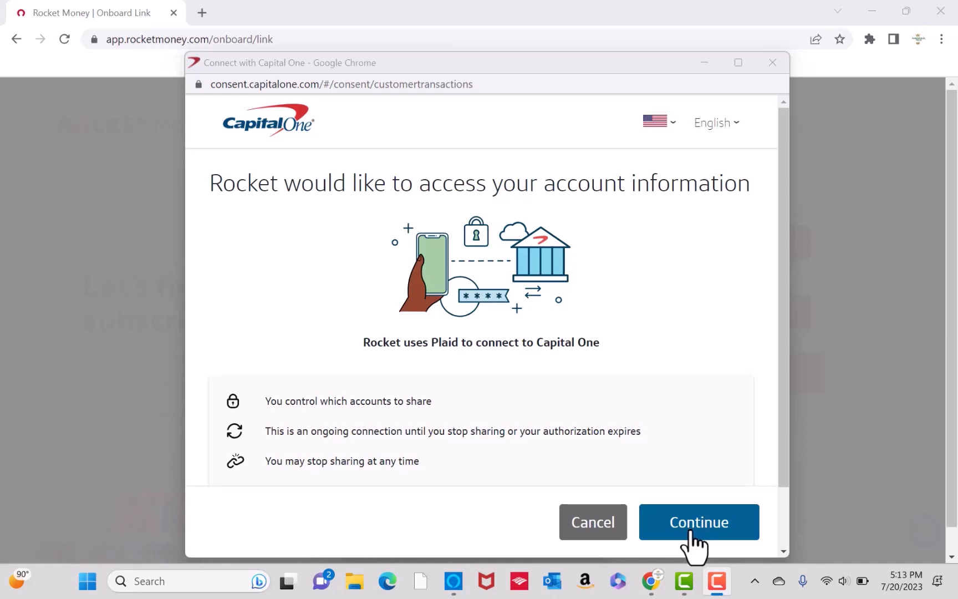
left_click(699, 521)
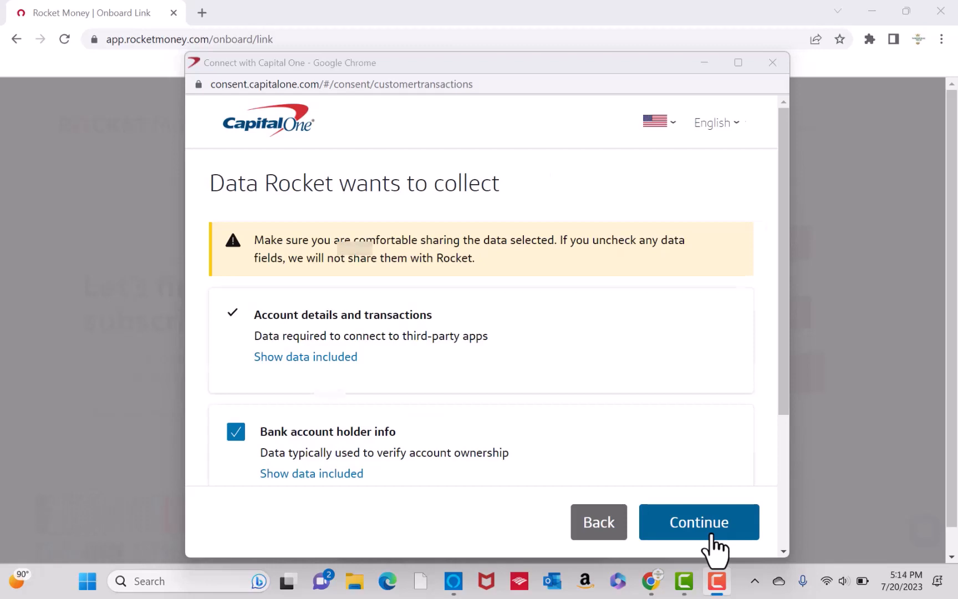
left_click(699, 522)
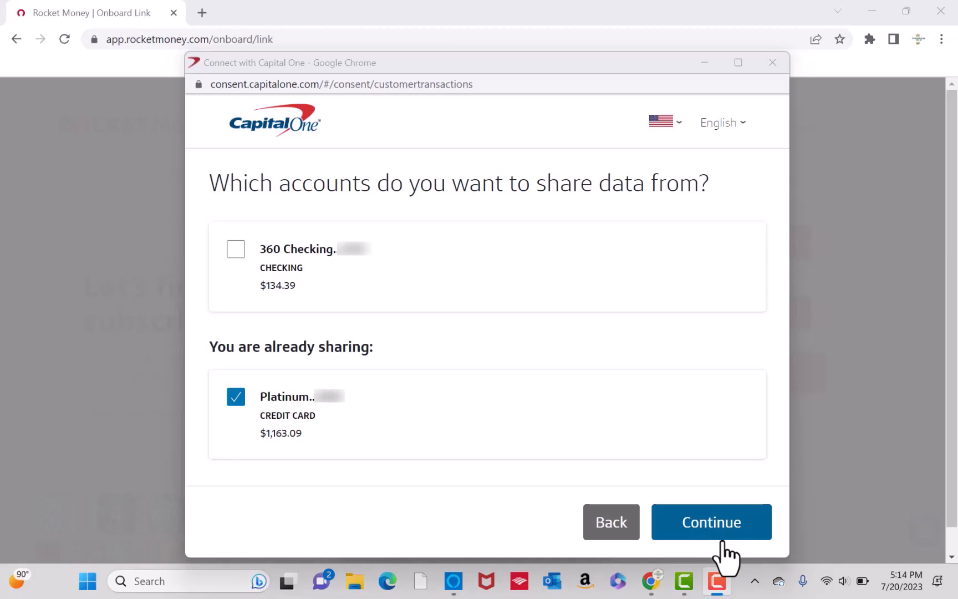
mouse_move(703, 552)
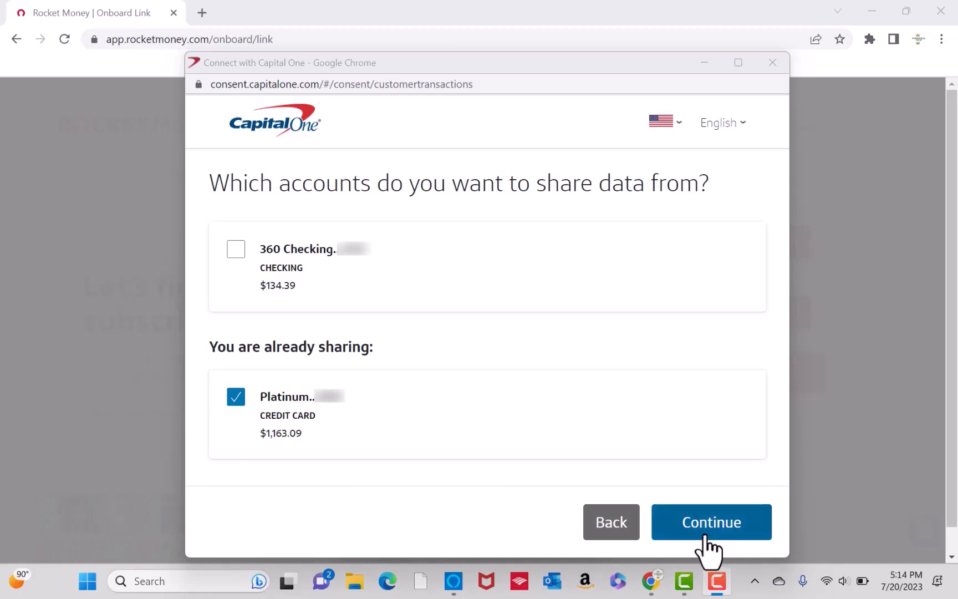
left_click(711, 521)
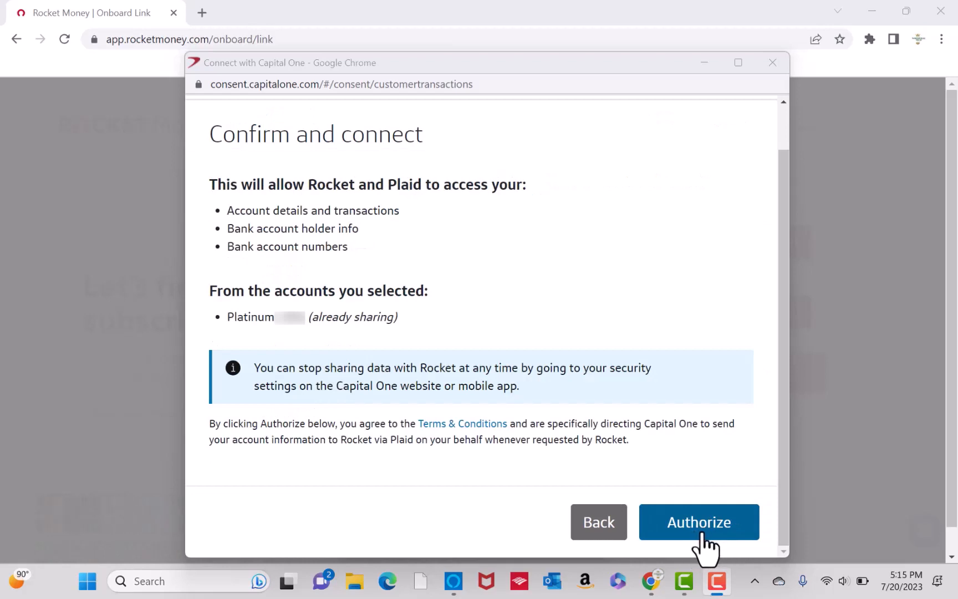
mouse_move(707, 552)
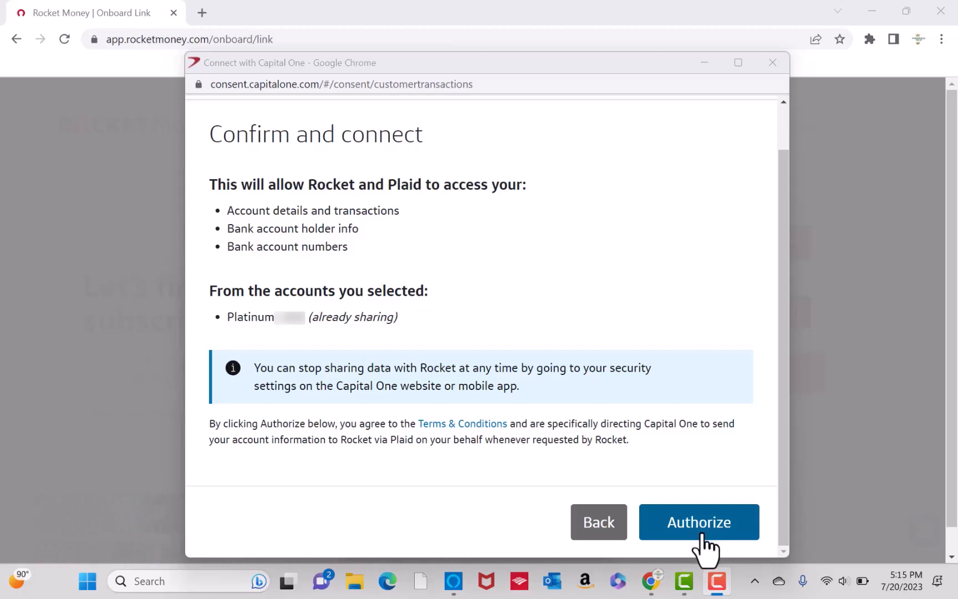
left_click(699, 522)
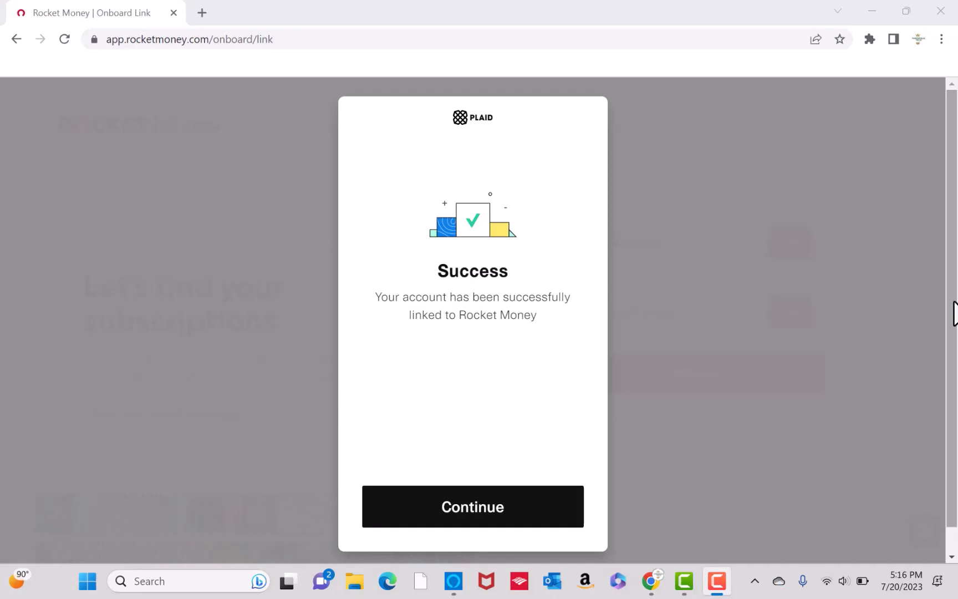
Step: Dismiss the Capital One success message, add a Chase checking account, and accept Plaid's terms
left_click(472, 506)
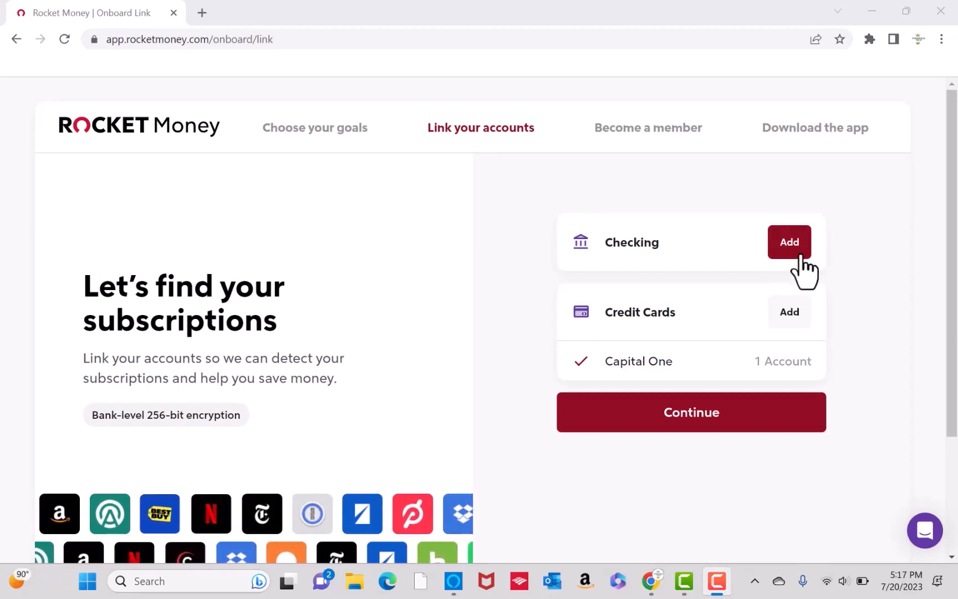
left_click(789, 242)
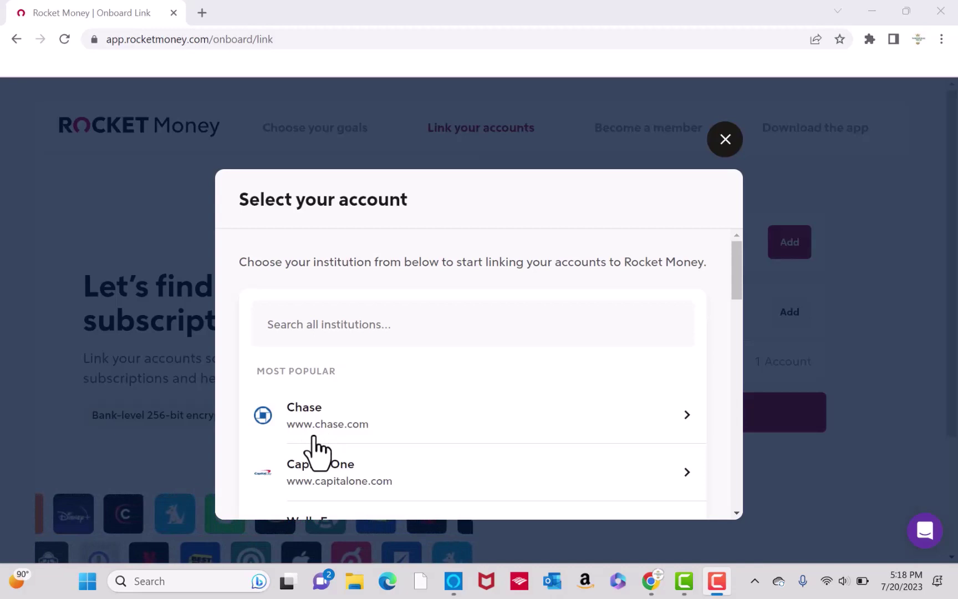
left_click(304, 414)
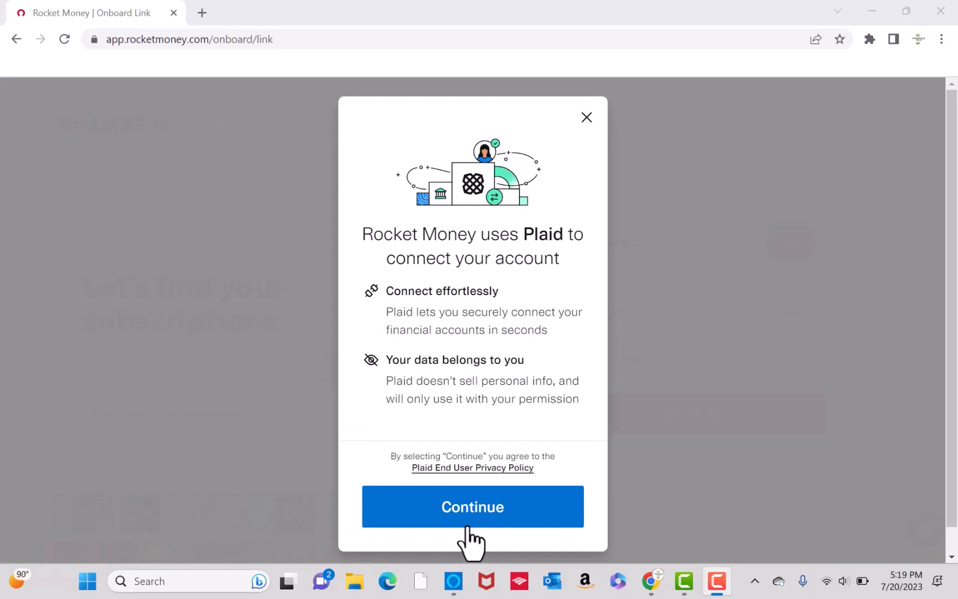
mouse_move(479, 545)
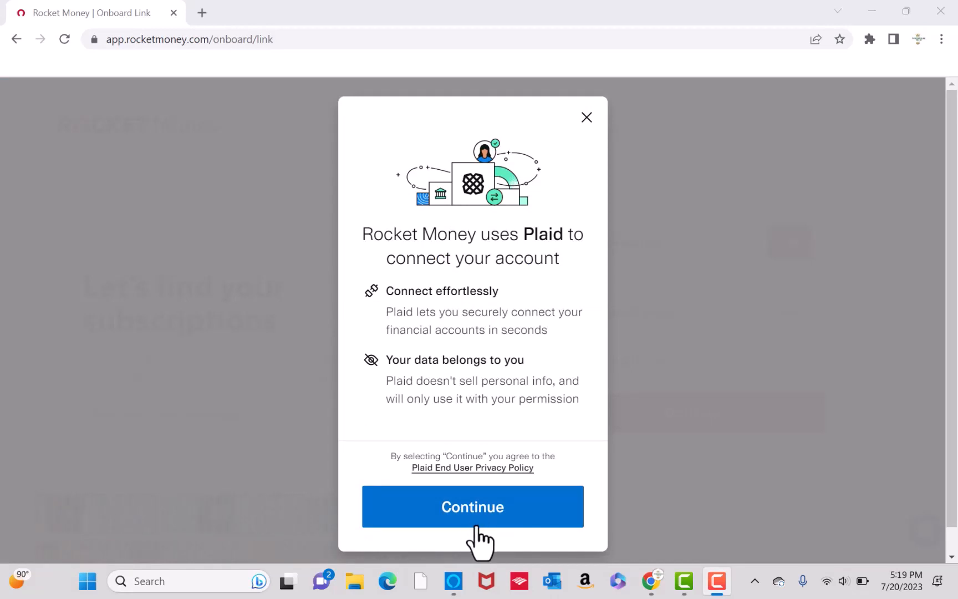
left_click(472, 507)
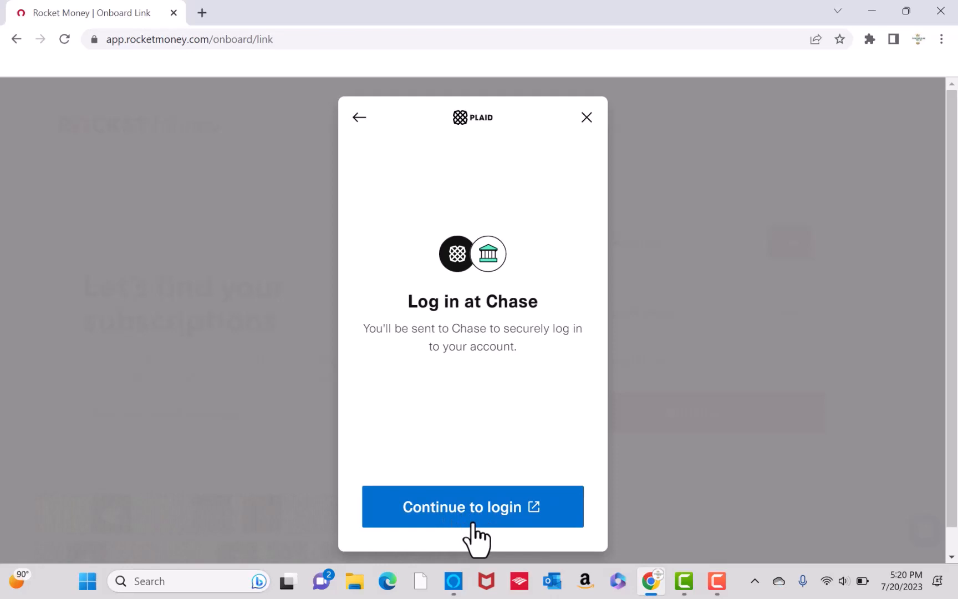
Step: Sign in at Chase, auto-include new eligible accounts, and share Total Checking with Rocket
left_click(472, 506)
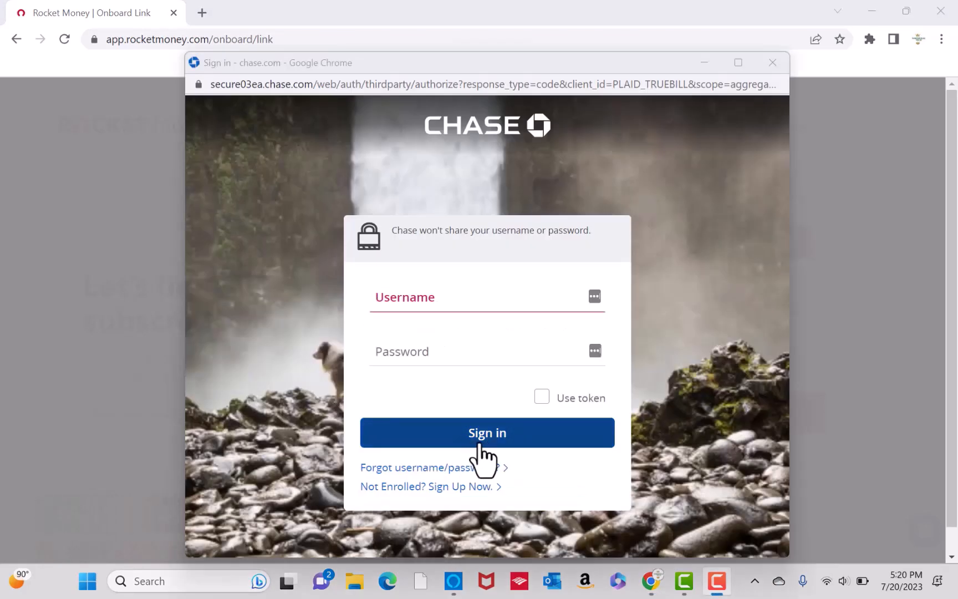
left_click(488, 433)
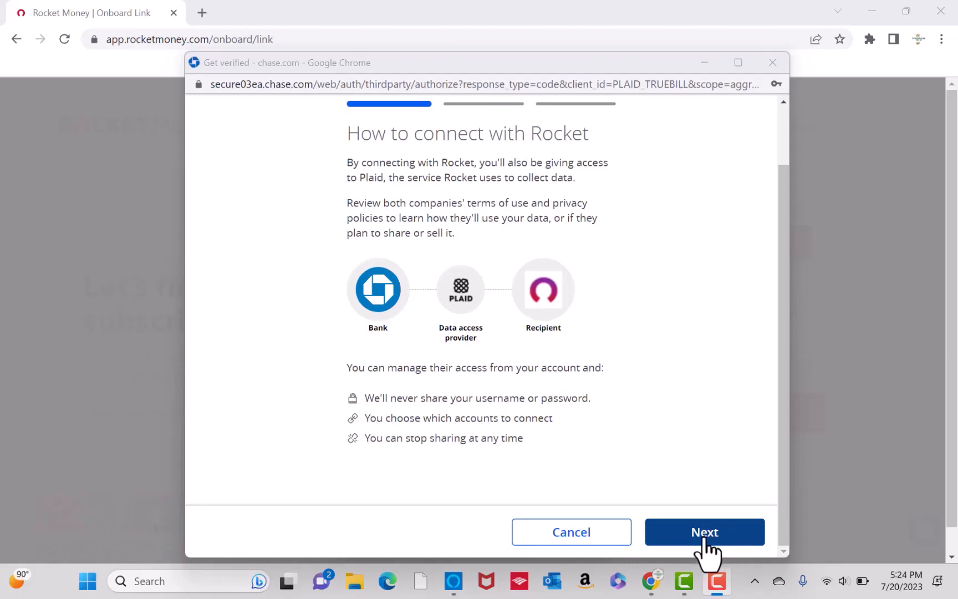
mouse_move(720, 557)
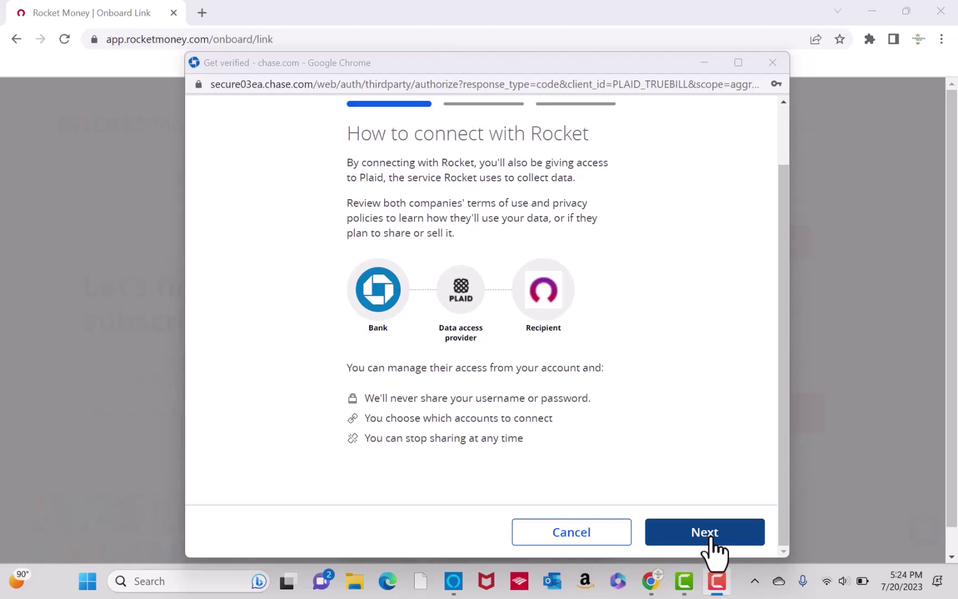
left_click(704, 531)
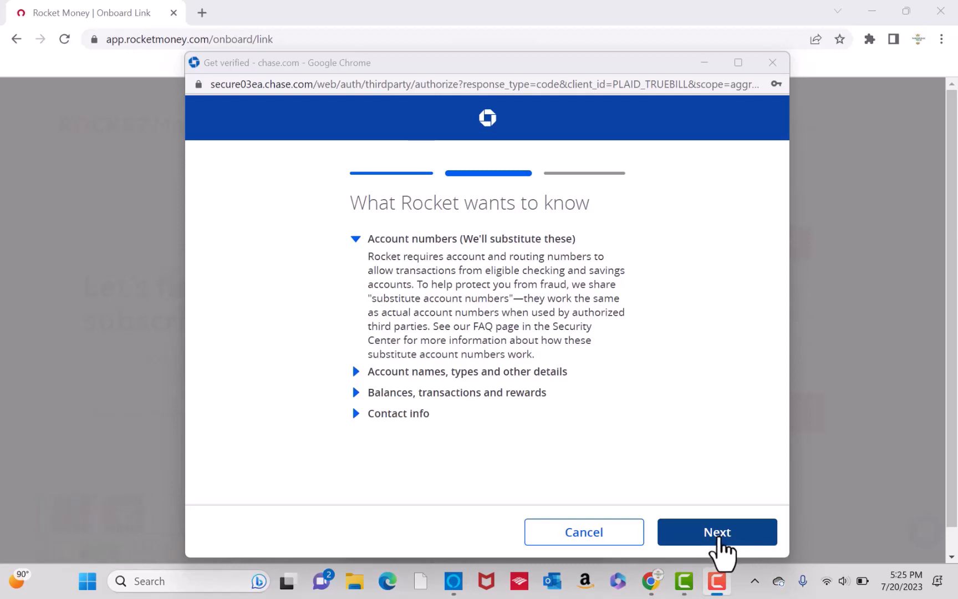
mouse_move(709, 550)
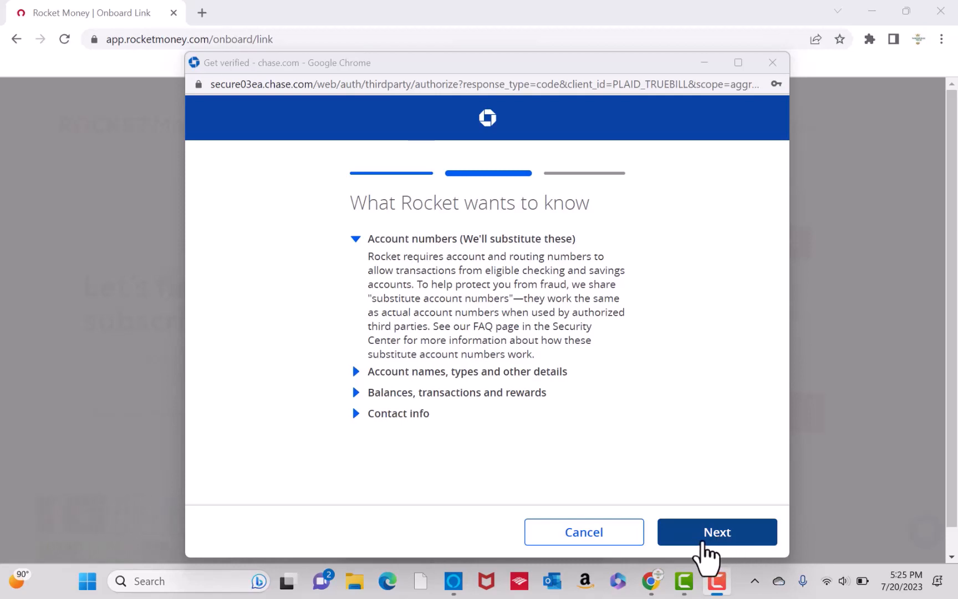
left_click(717, 532)
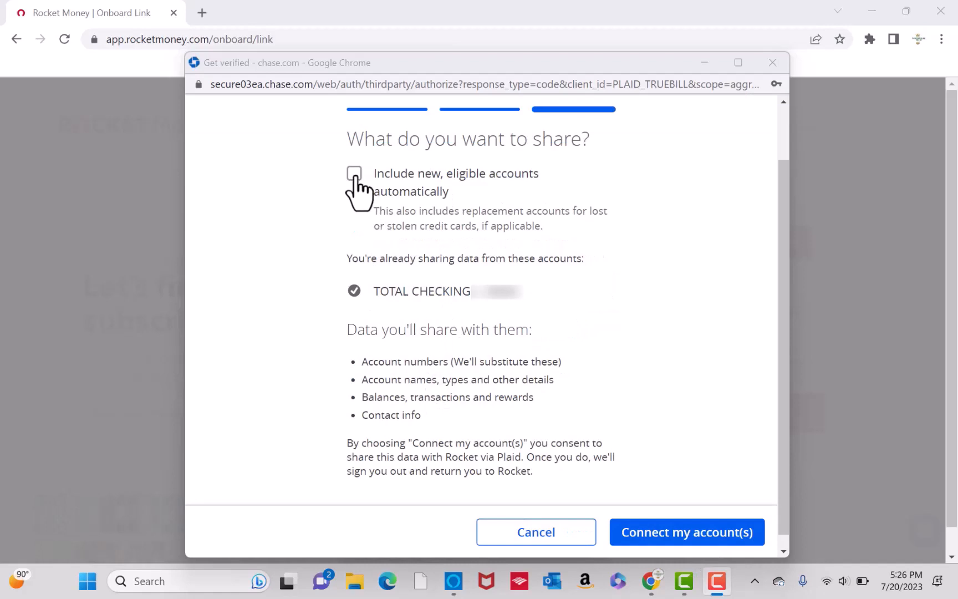
left_click(354, 173)
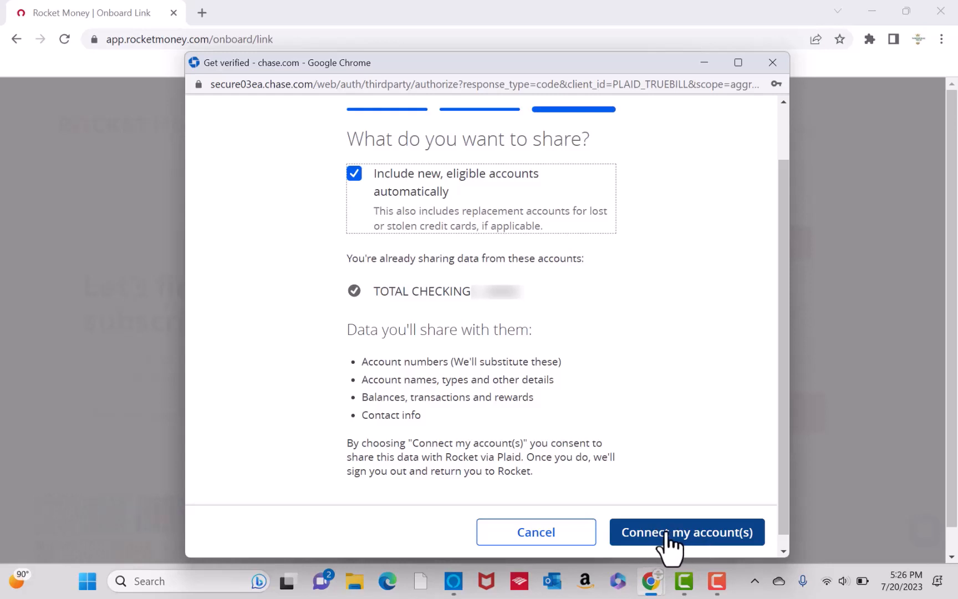
left_click(687, 531)
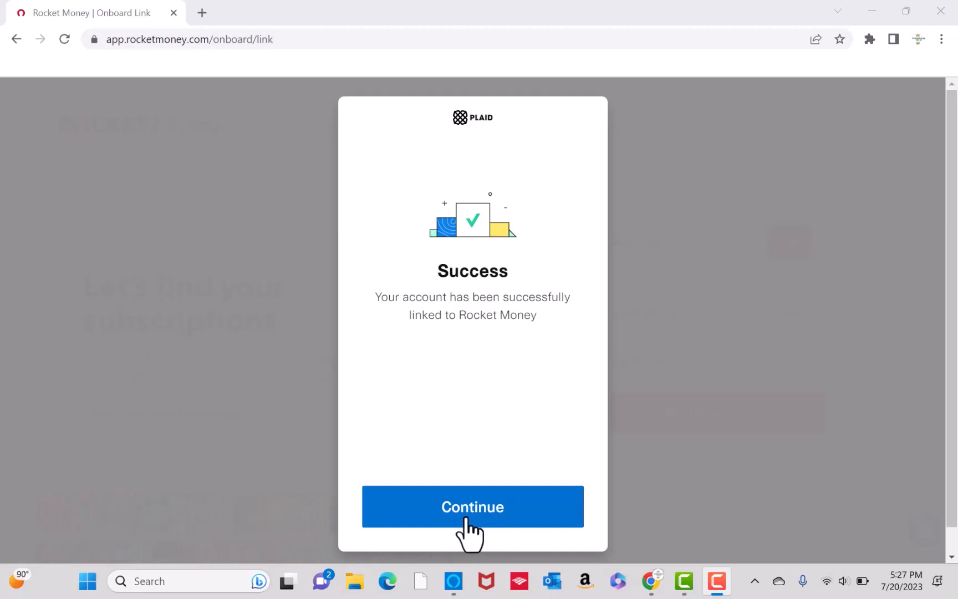
mouse_move(495, 537)
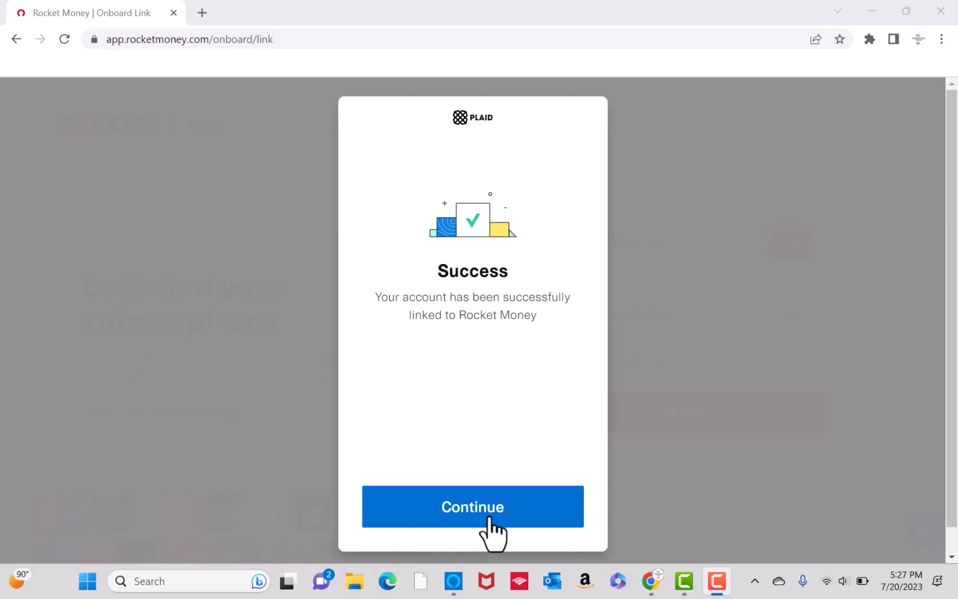
mouse_move(476, 540)
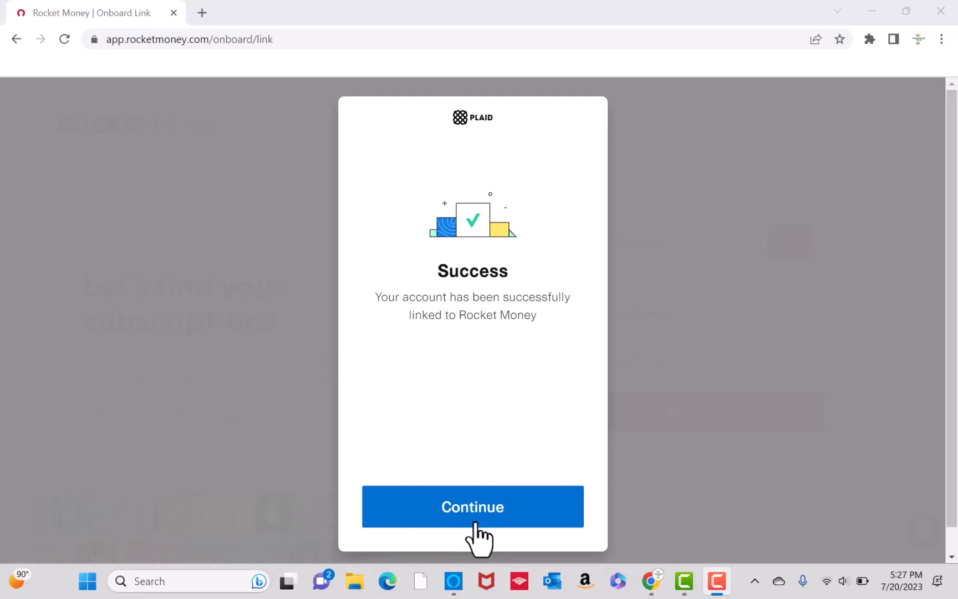
Step: Close the success dialog and continue from the linked Chase and Capital One list
left_click(472, 506)
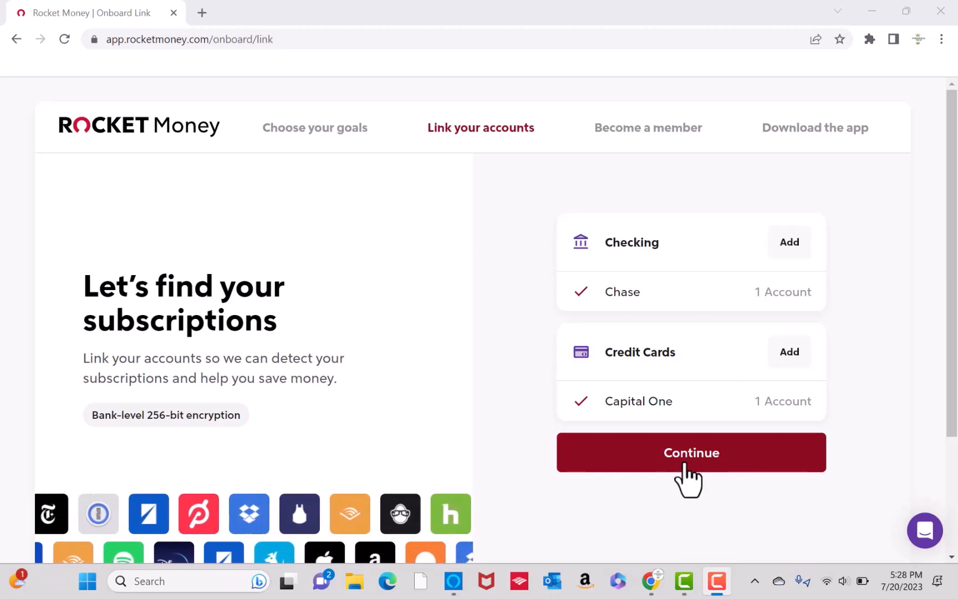
left_click(692, 452)
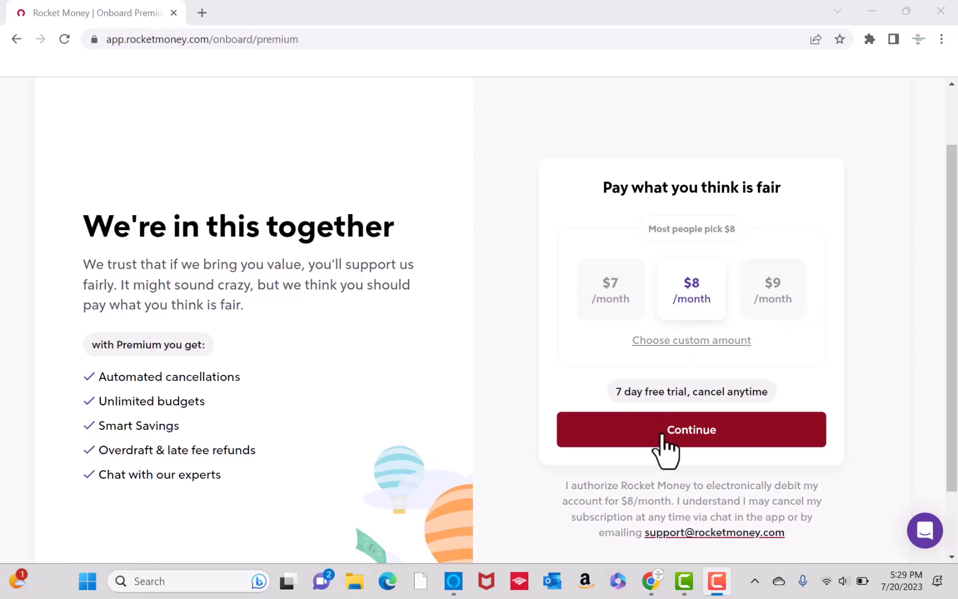
mouse_move(776, 320)
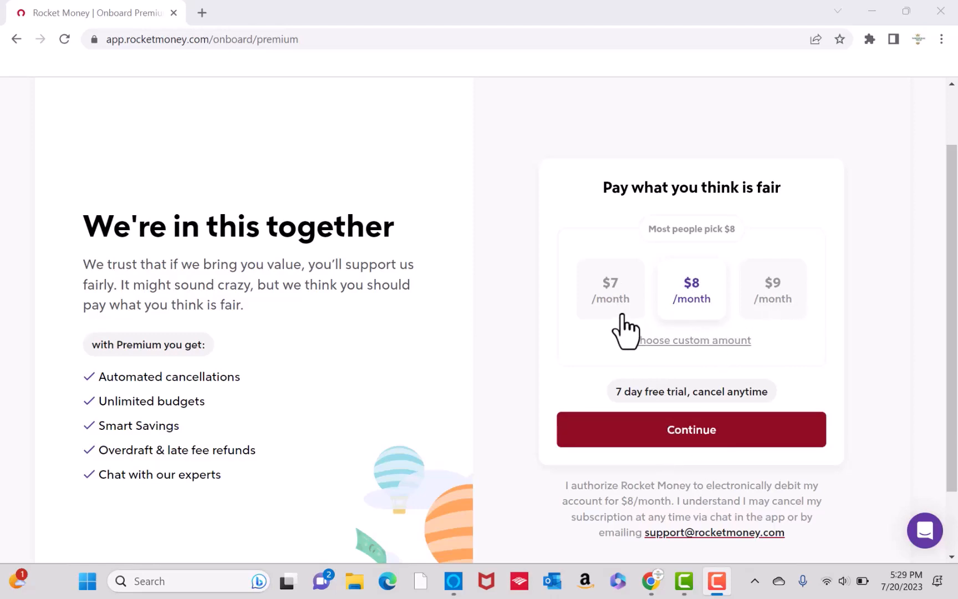
Step: Choose a custom $5/month premium price and continue past the congratulations card
left_click(610, 289)
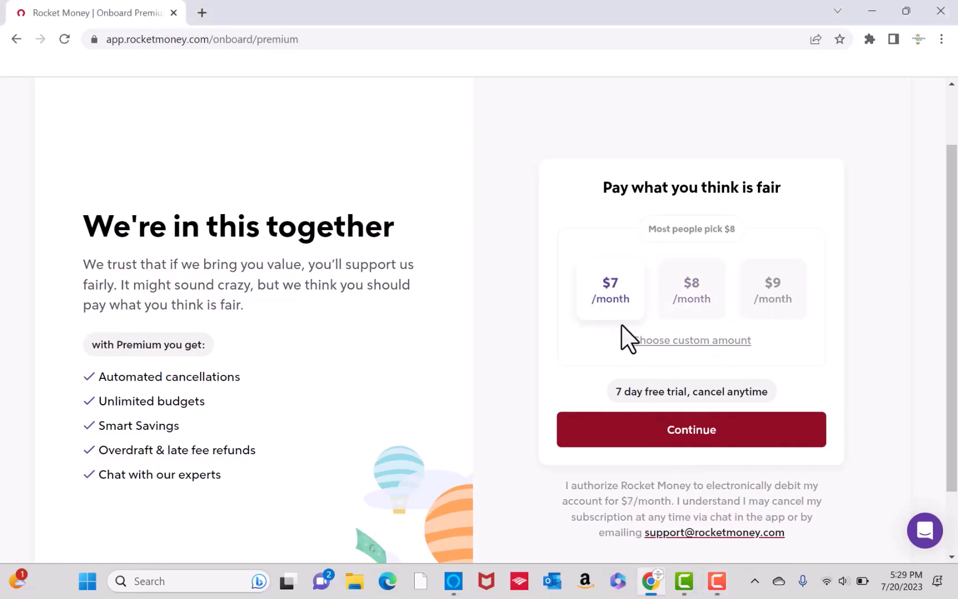
left_click(695, 340)
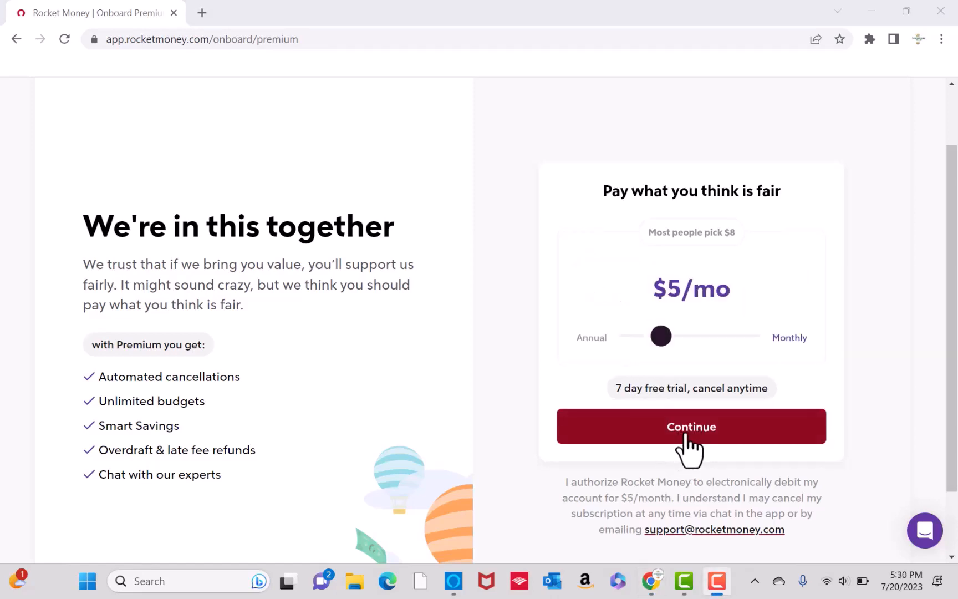
left_click(691, 426)
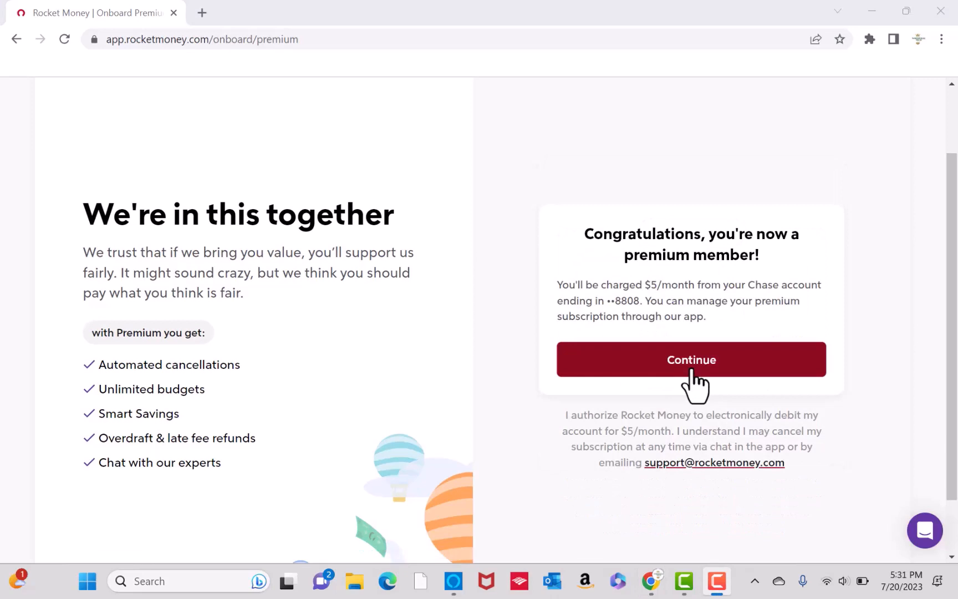
mouse_move(676, 387)
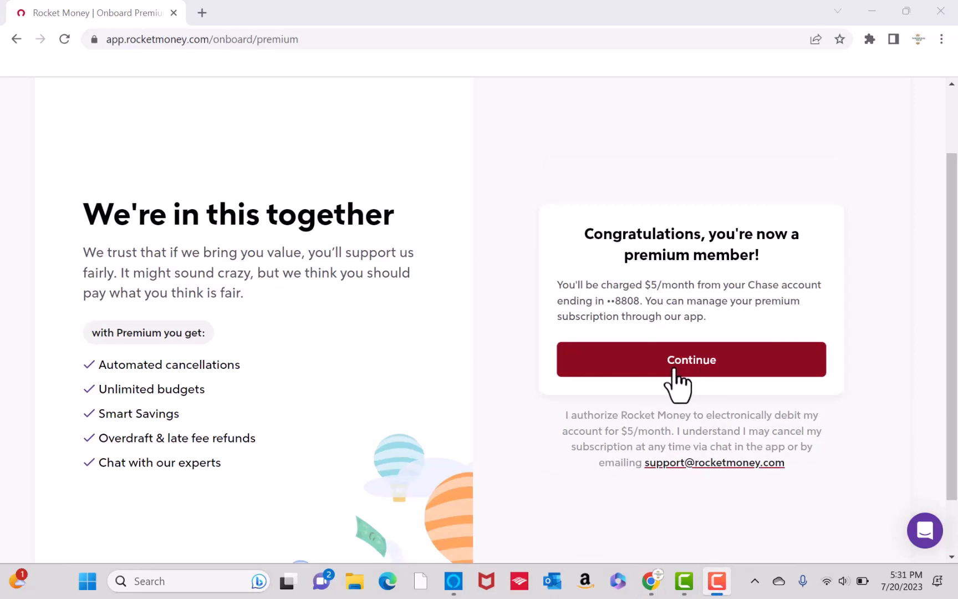
left_click(691, 359)
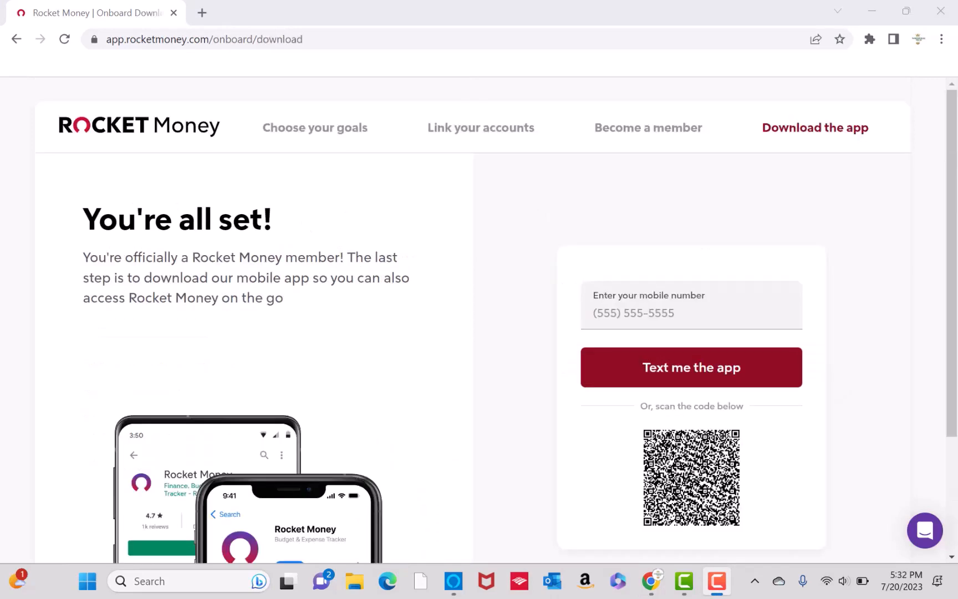